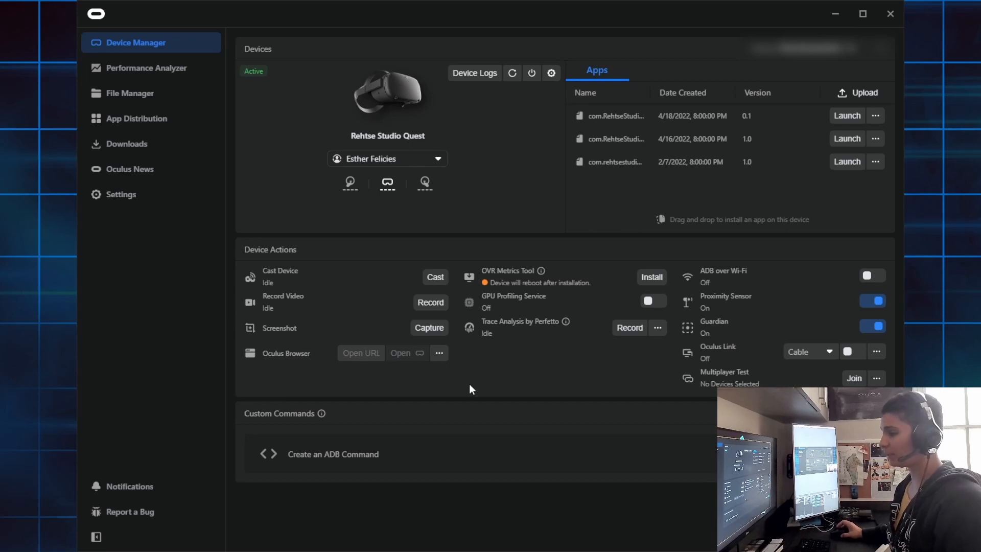
pyautogui.moveTo(556, 382)
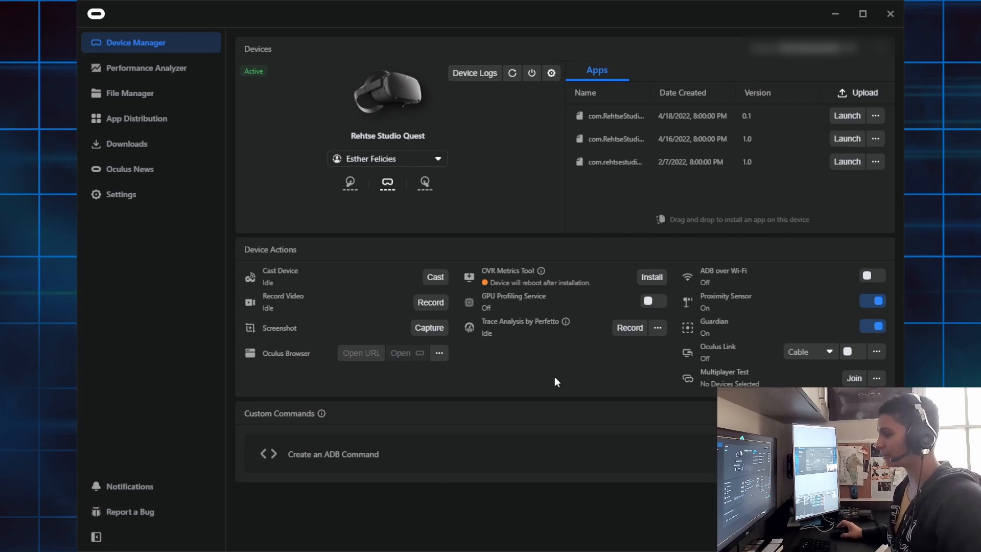
pyautogui.moveTo(803, 329)
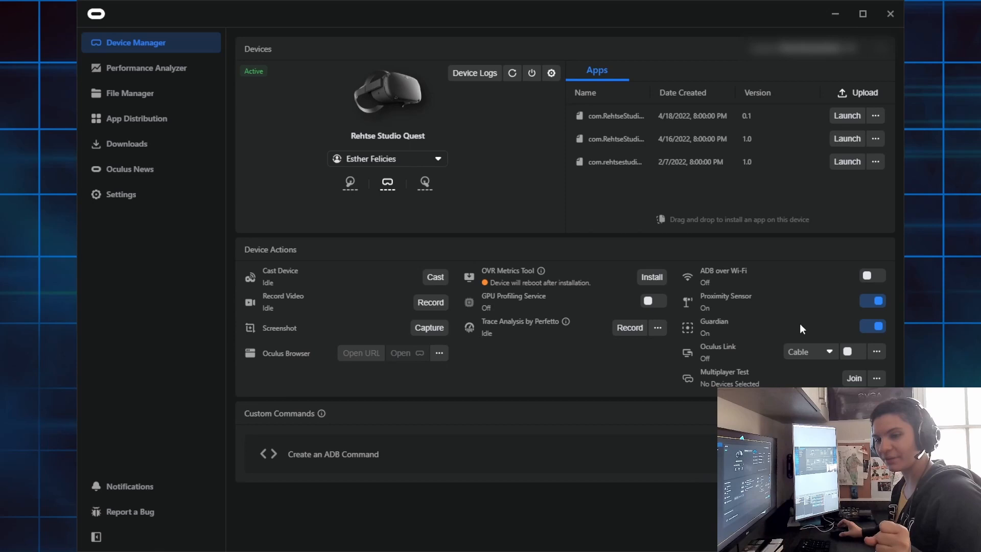
pyautogui.moveTo(805, 329)
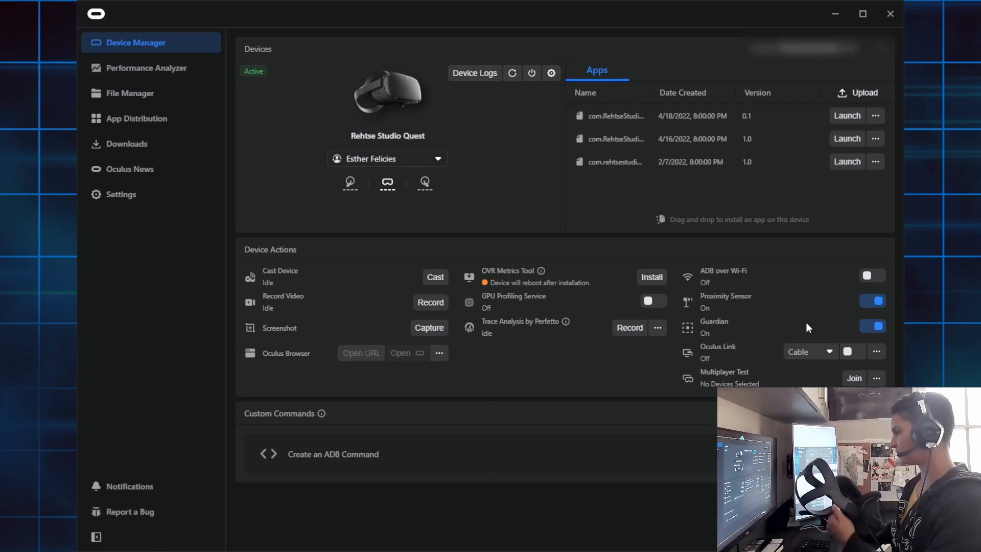
pyautogui.moveTo(871, 301)
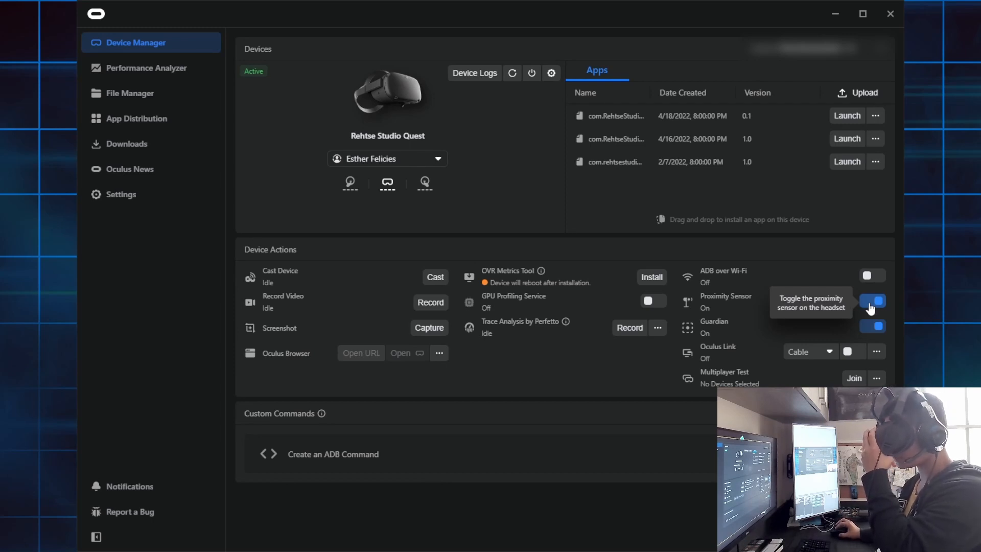
# Step: Switch the Proximity Sensor toggle off in Device Actions, leaving Guardian on
pyautogui.click(872, 301)
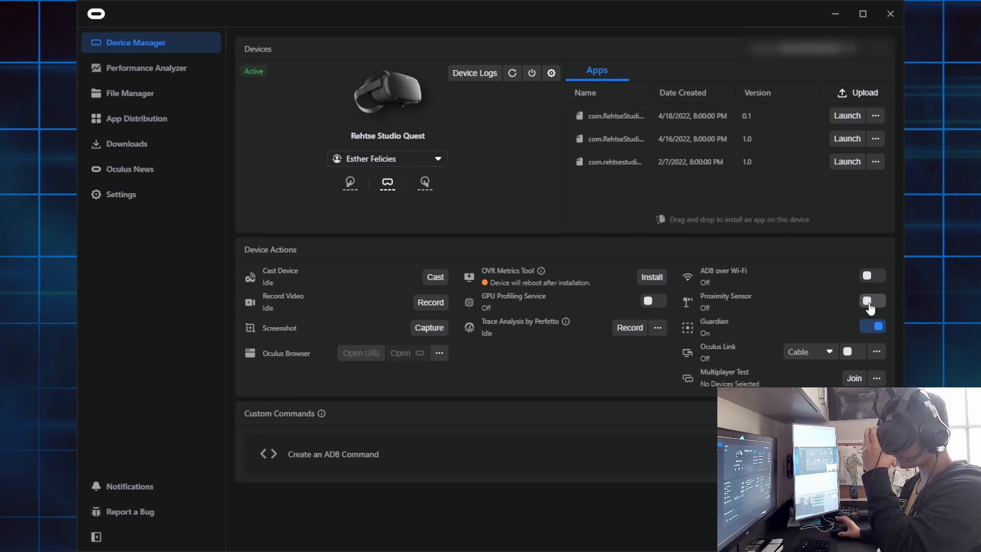
pyautogui.moveTo(870, 301)
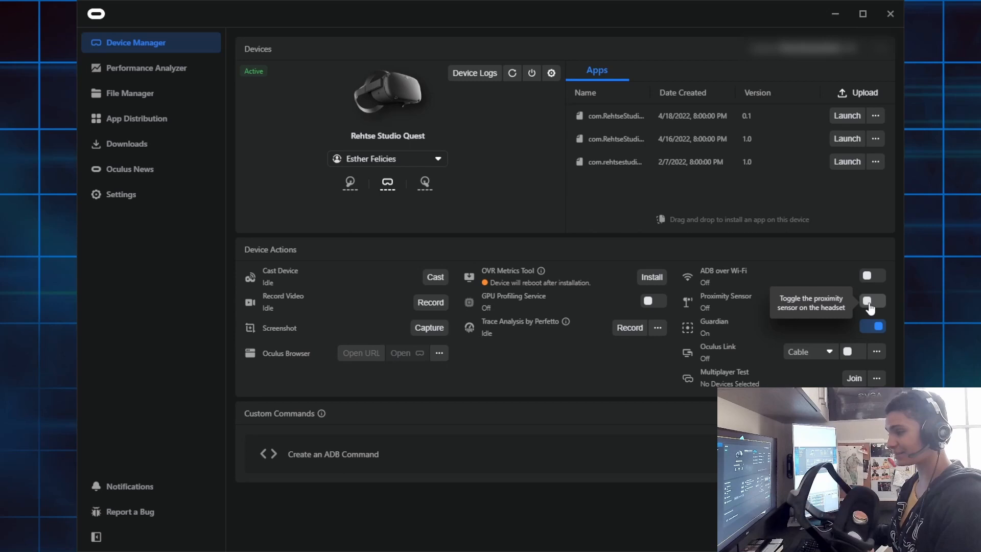
pyautogui.moveTo(360, 248)
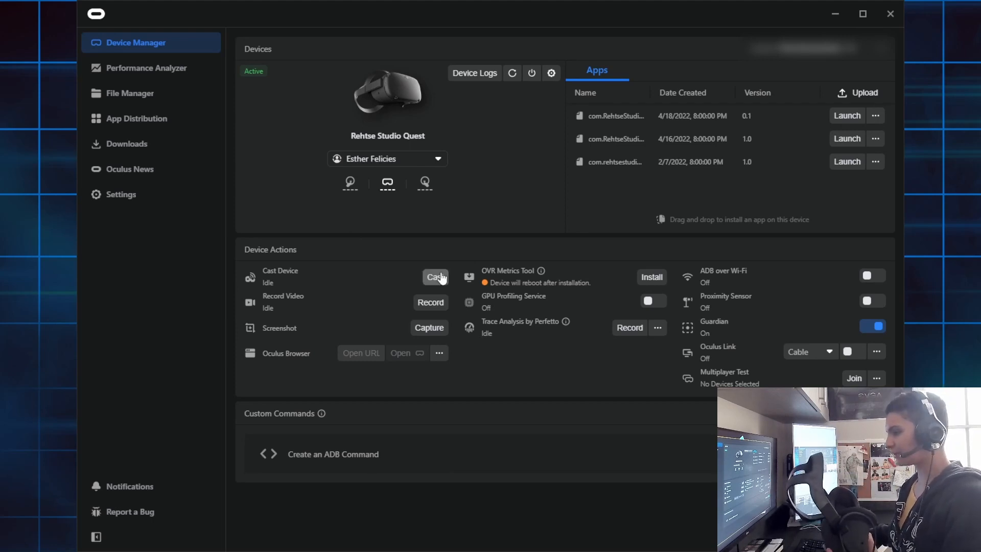
pyautogui.click(436, 276)
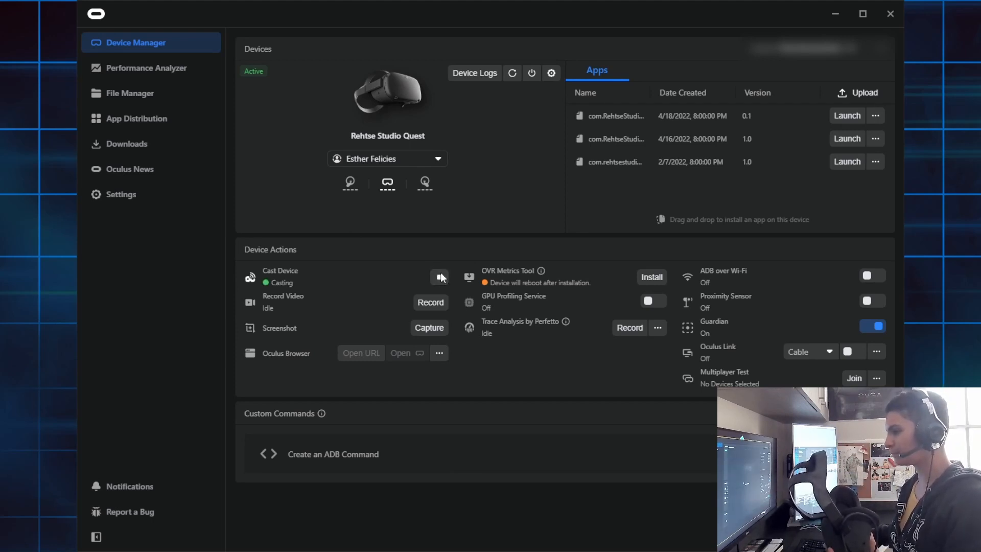
pyautogui.click(440, 277)
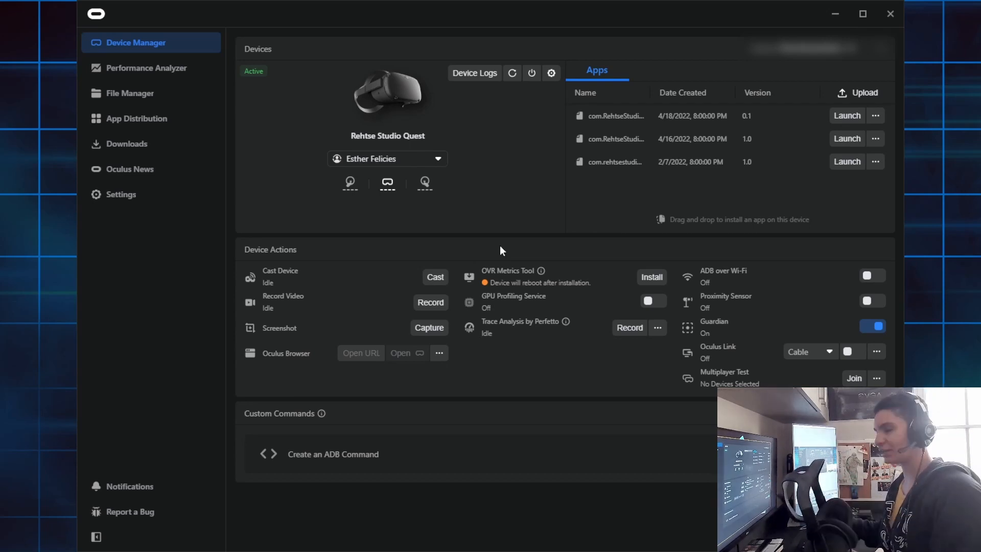
pyautogui.moveTo(507, 213)
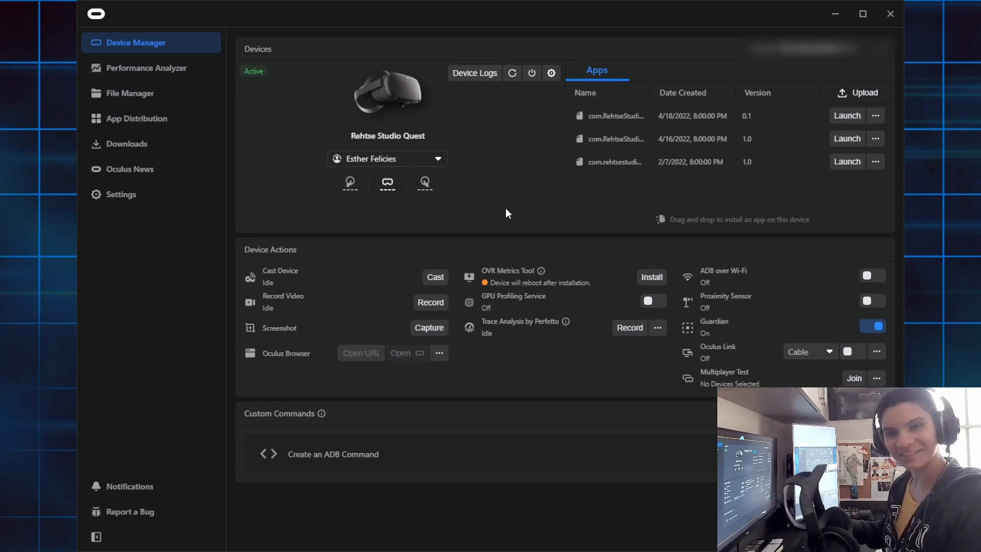
pyautogui.moveTo(435, 276)
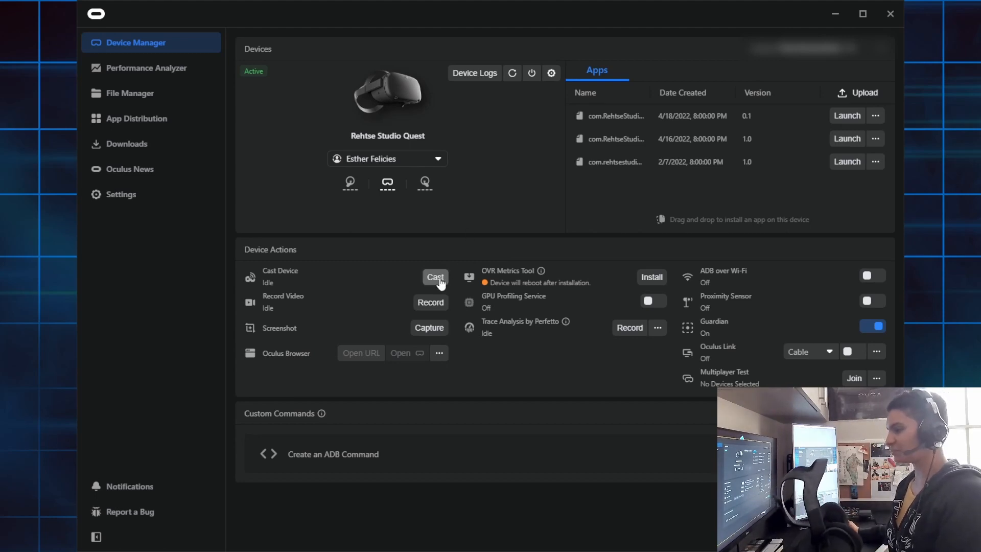
# Step: Start casting the Quest's view into a Cast Device window showing the home environment
pyautogui.click(434, 277)
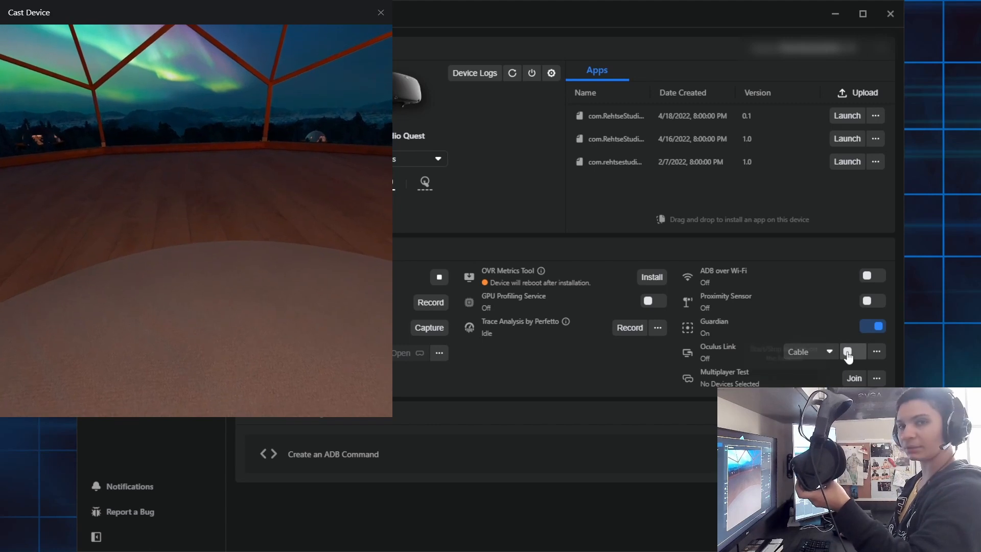
pyautogui.moveTo(852, 351)
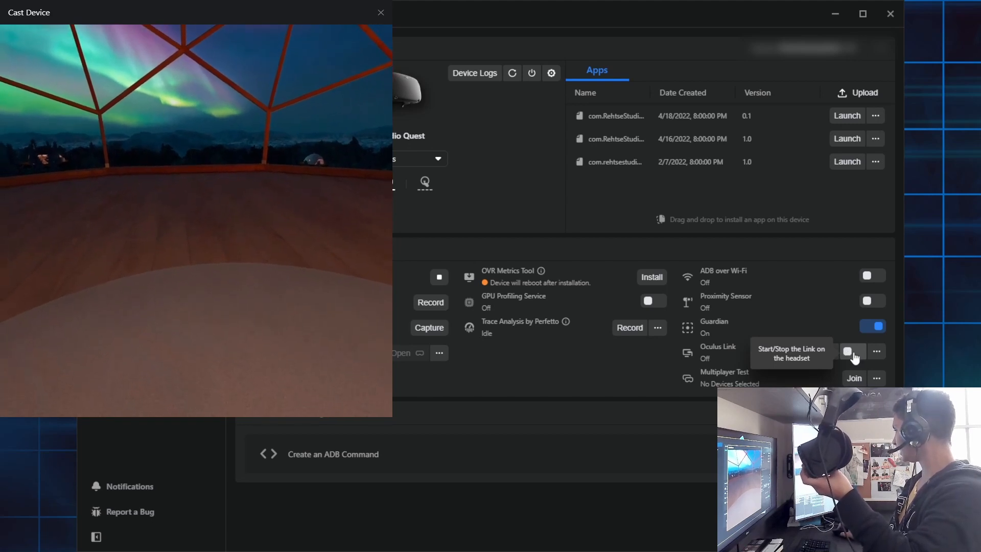
# Step: Toggle Oculus Link on in Device Actions, then switch it back off
pyautogui.click(865, 351)
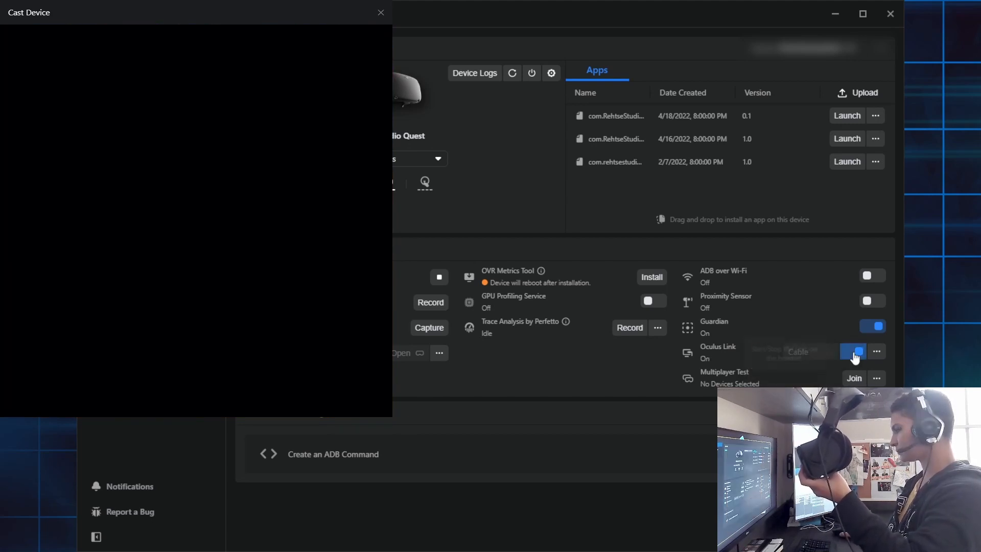
pyautogui.moveTo(853, 352)
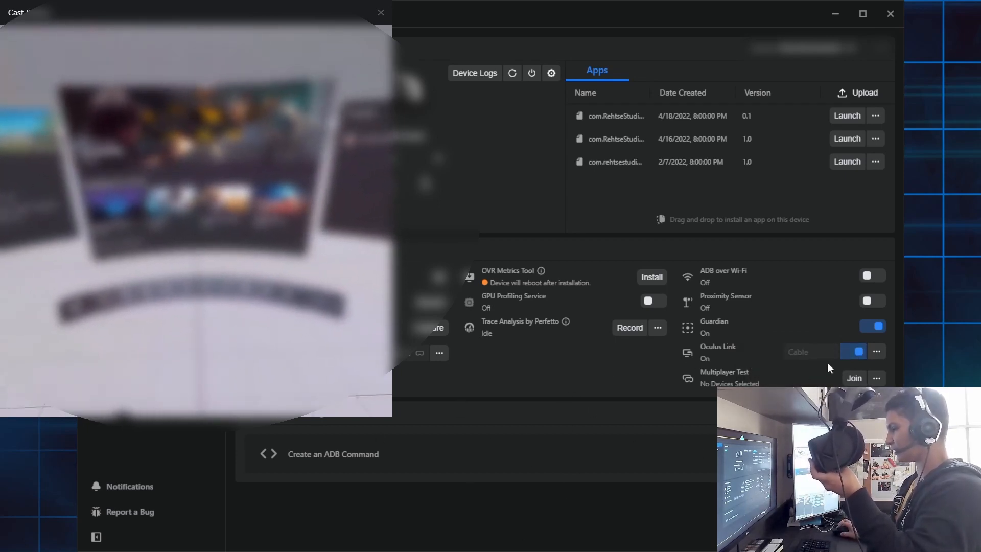
pyautogui.click(853, 351)
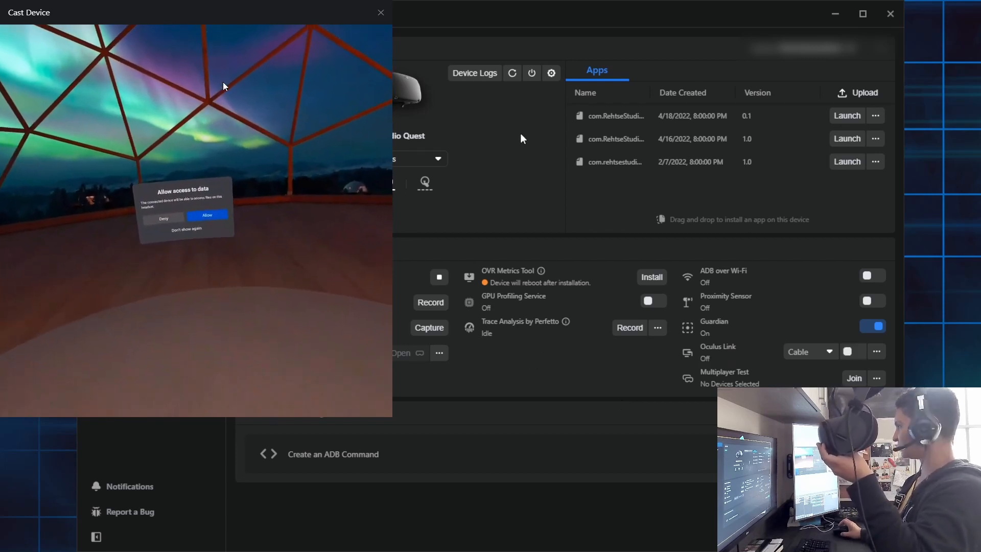
pyautogui.moveTo(531, 73)
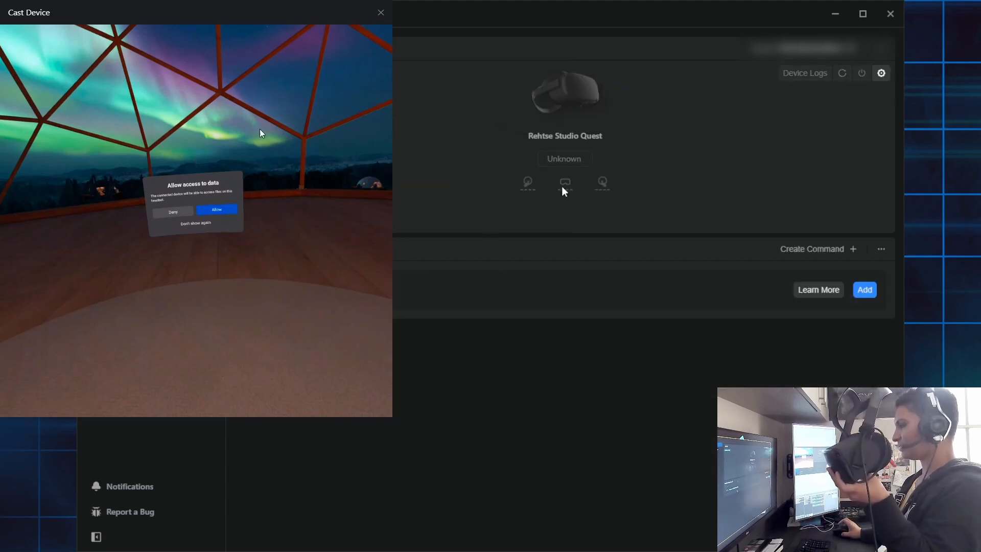
pyautogui.moveTo(665, 157)
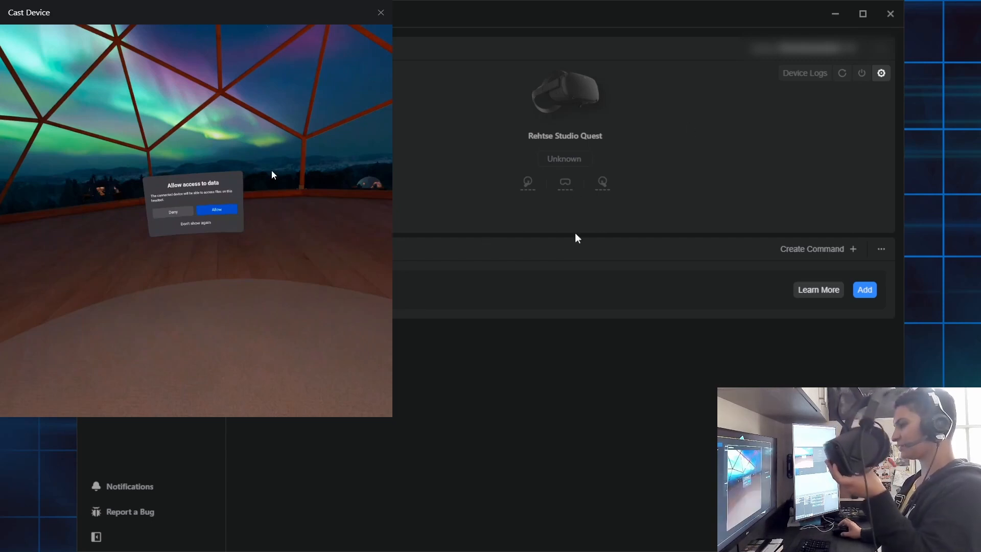
# Step: Close the Cast Device window so the Quest shows as not connected
pyautogui.click(380, 12)
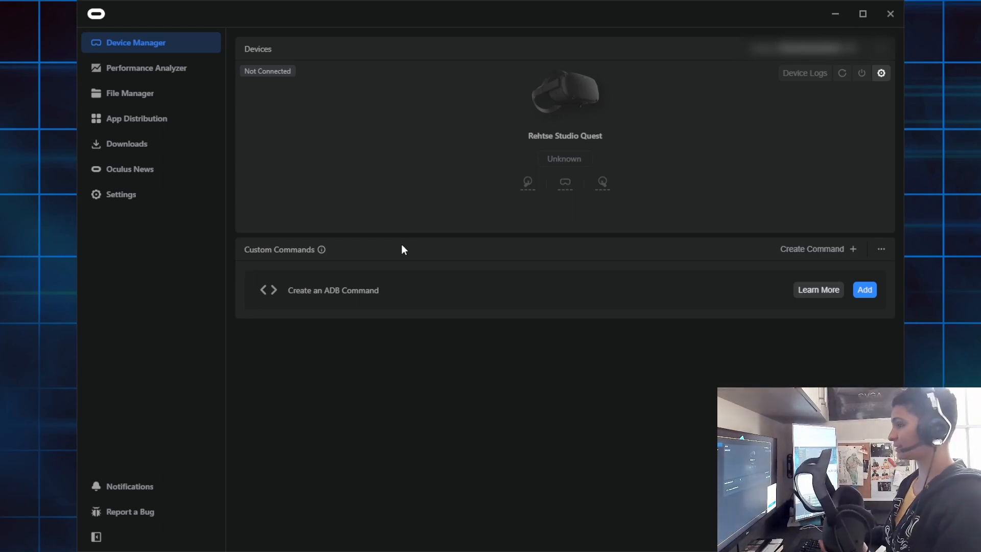
pyautogui.click(129, 92)
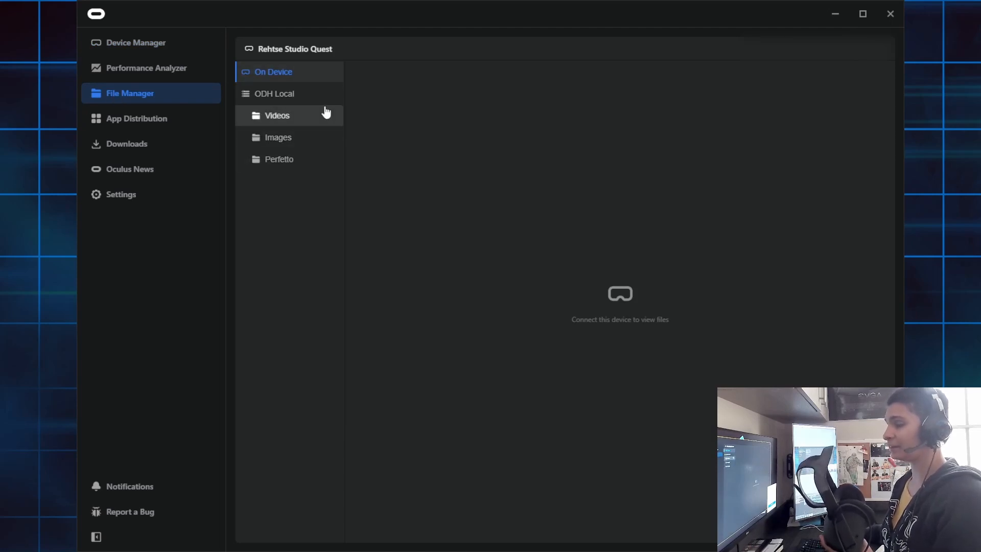
pyautogui.moveTo(560, 283)
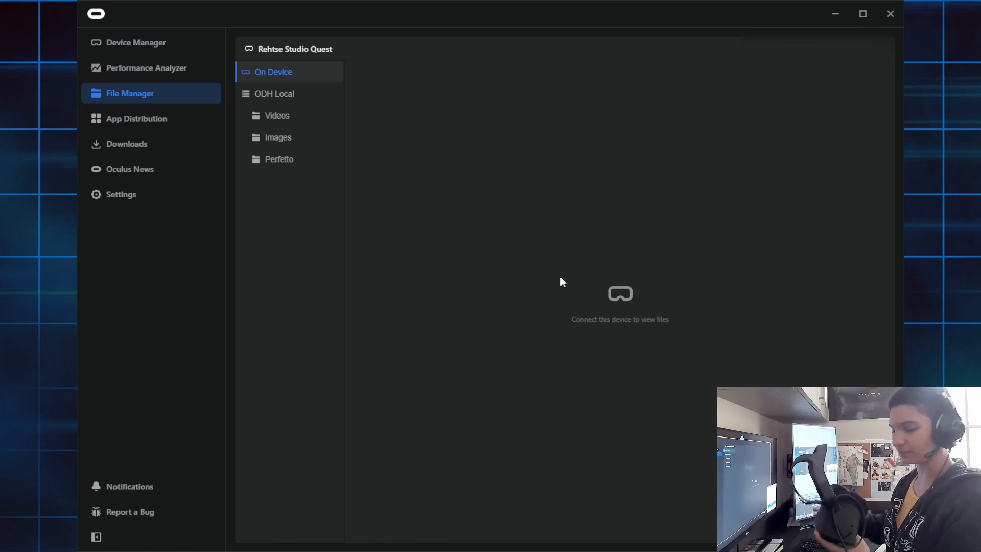
pyautogui.moveTo(136, 42)
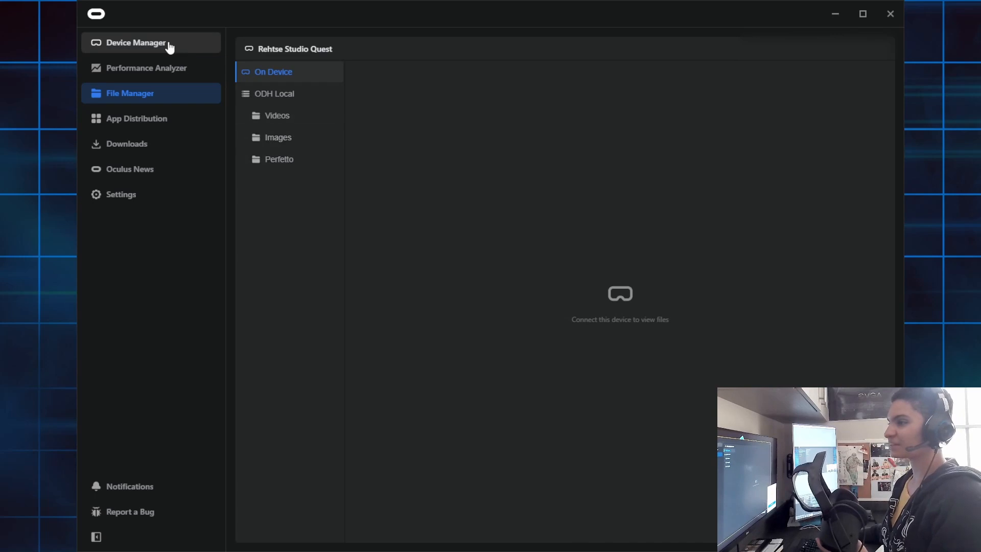
pyautogui.click(135, 43)
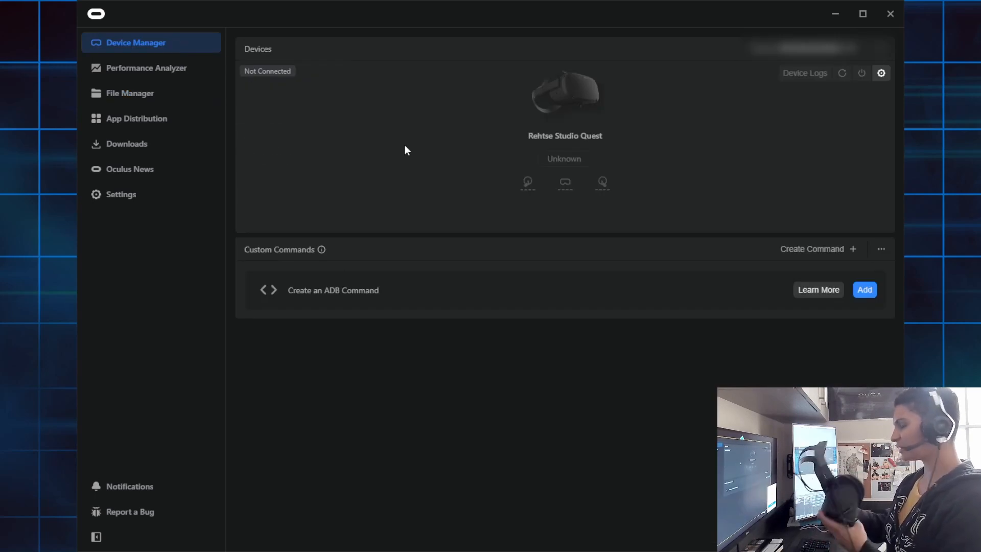